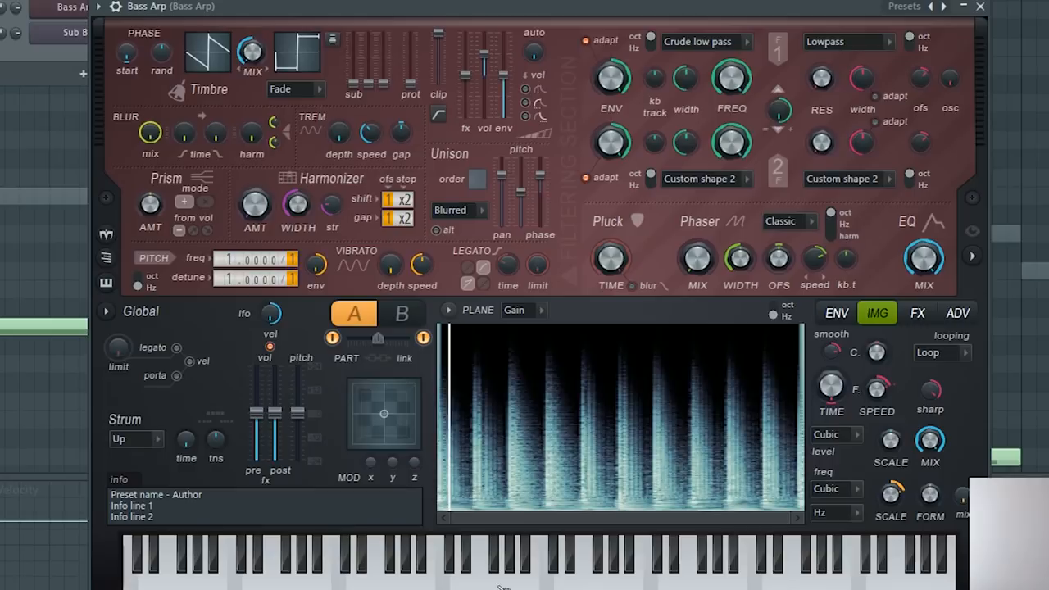
Step: Scroll down the course page to reach the Synthesis chapter
click(532, 560)
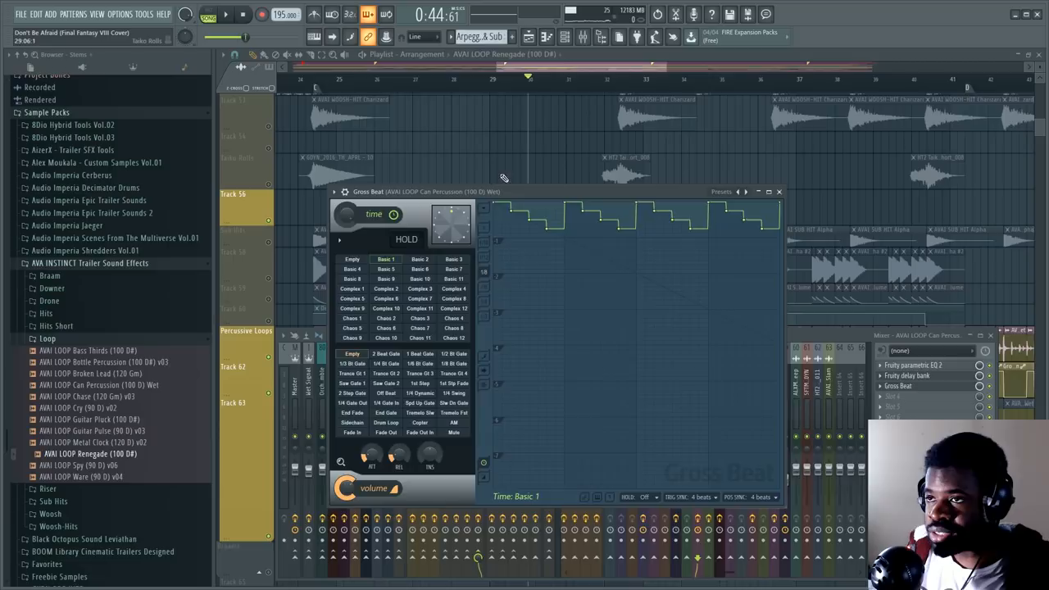
click(778, 192)
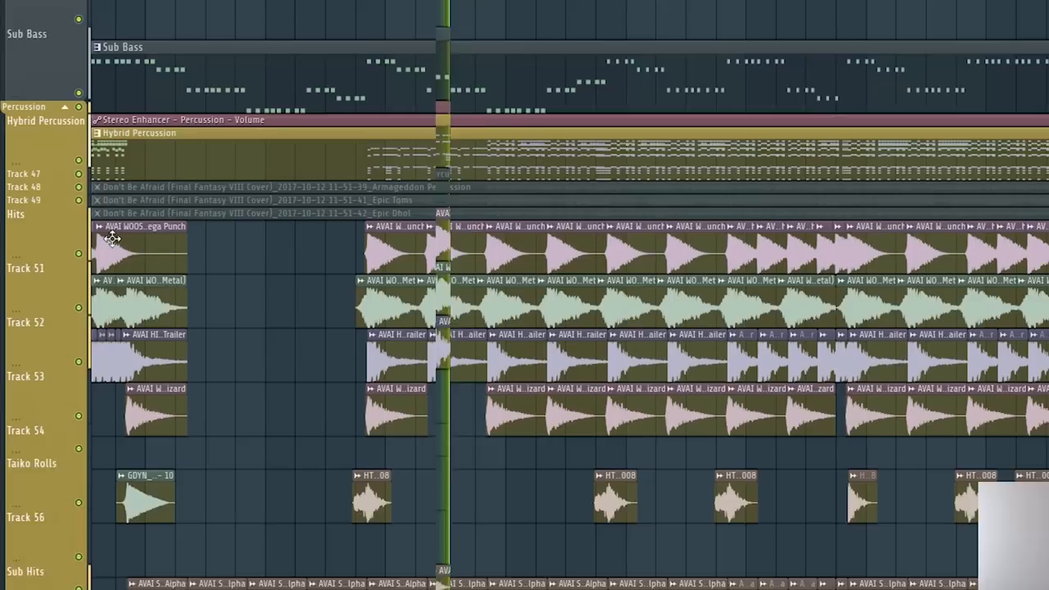
scroll(down, 3)
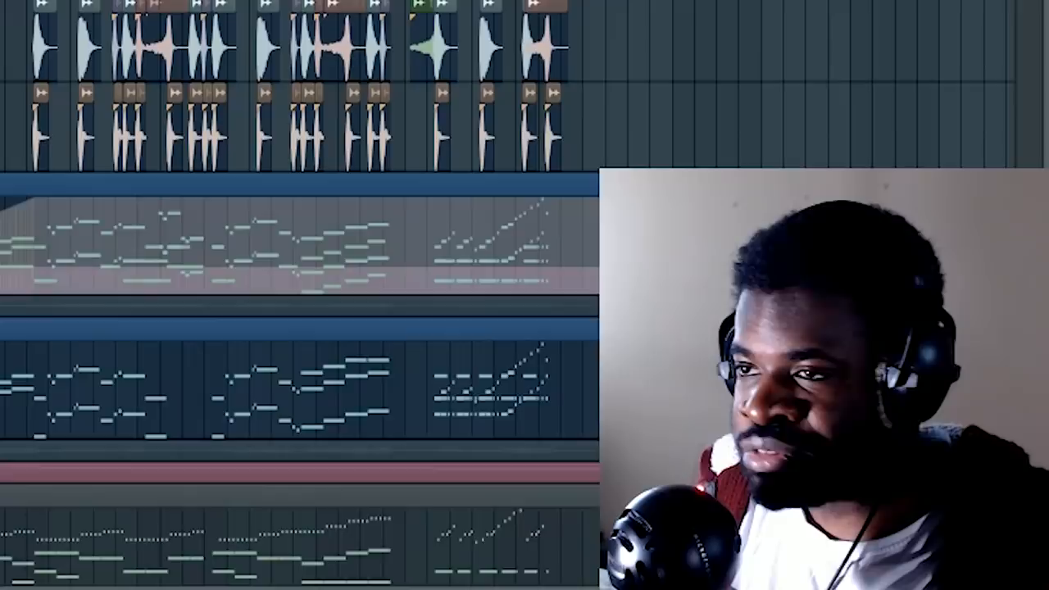
scroll(down, 3)
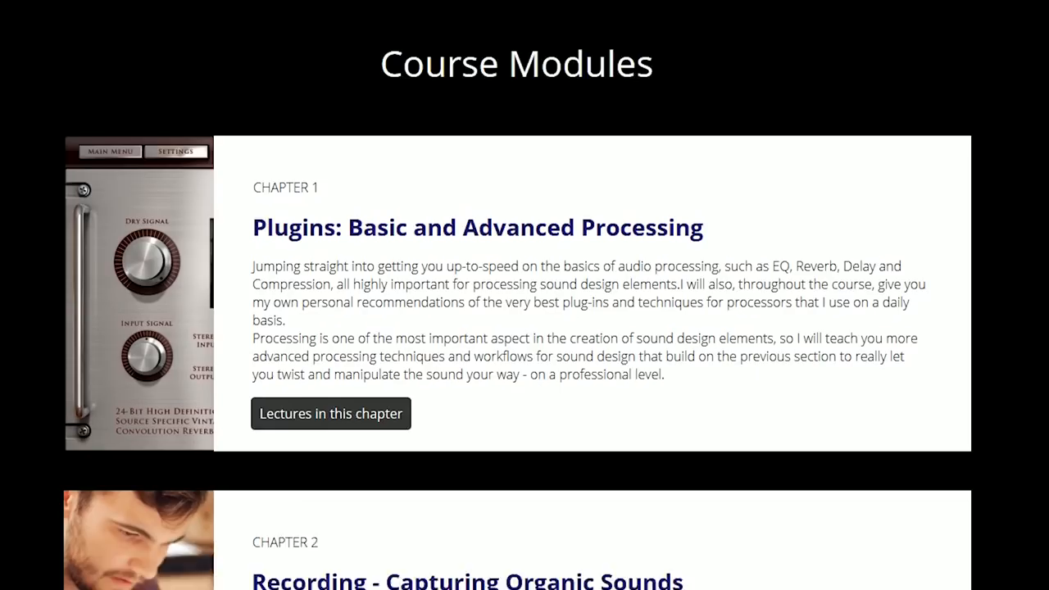
Step: Show the Synthesis chapter's lecture list, then close it to return to the playlist
click(332, 413)
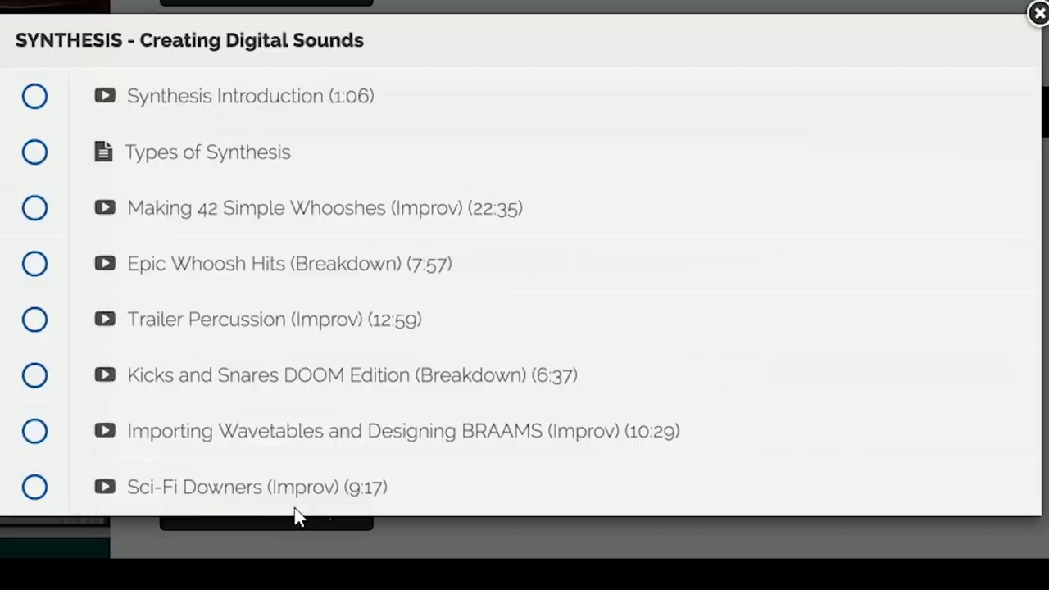
click(1040, 13)
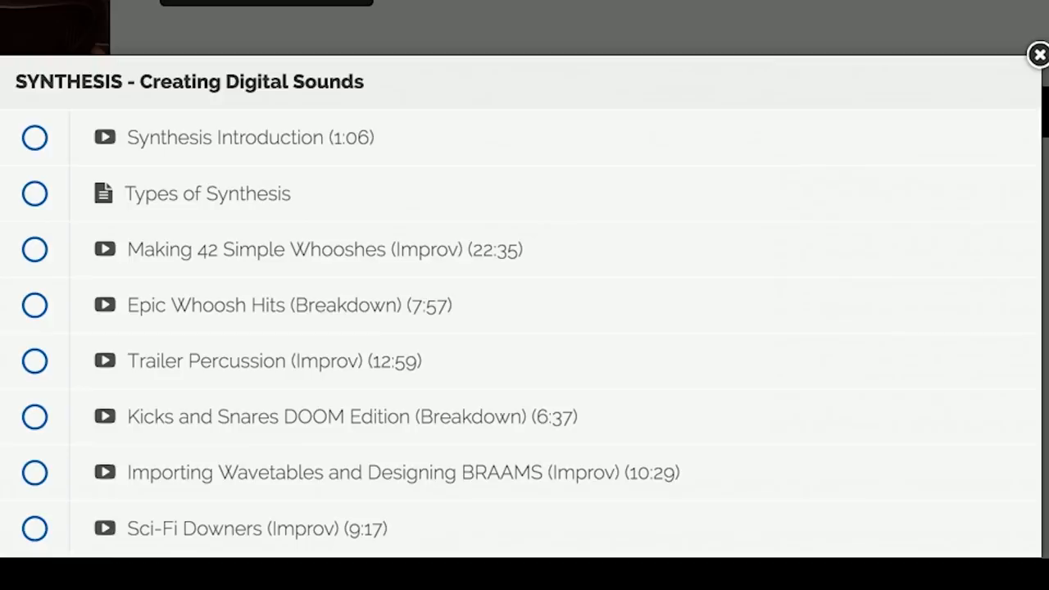
click(1040, 56)
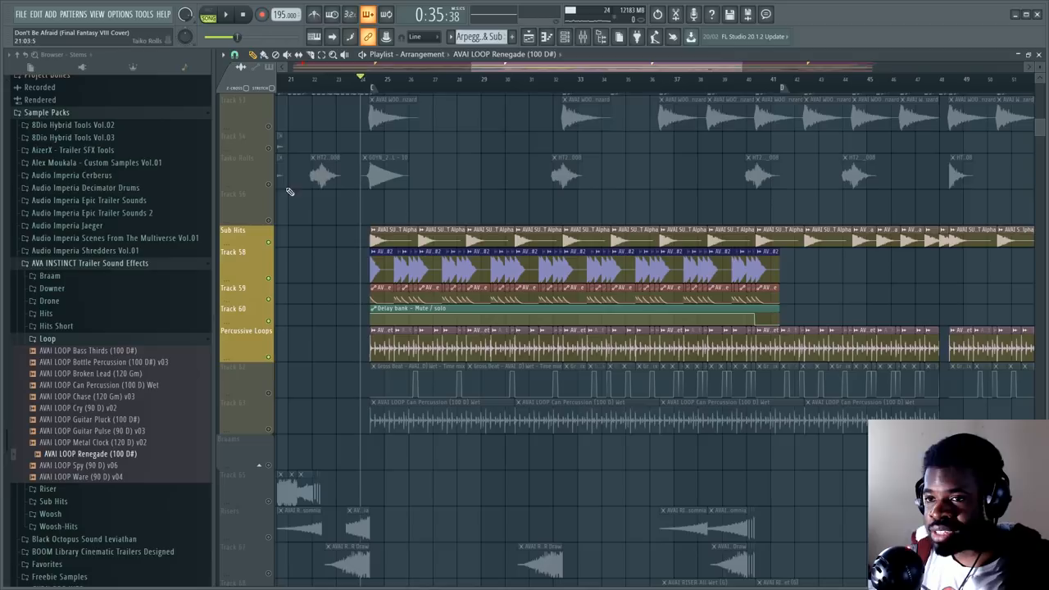